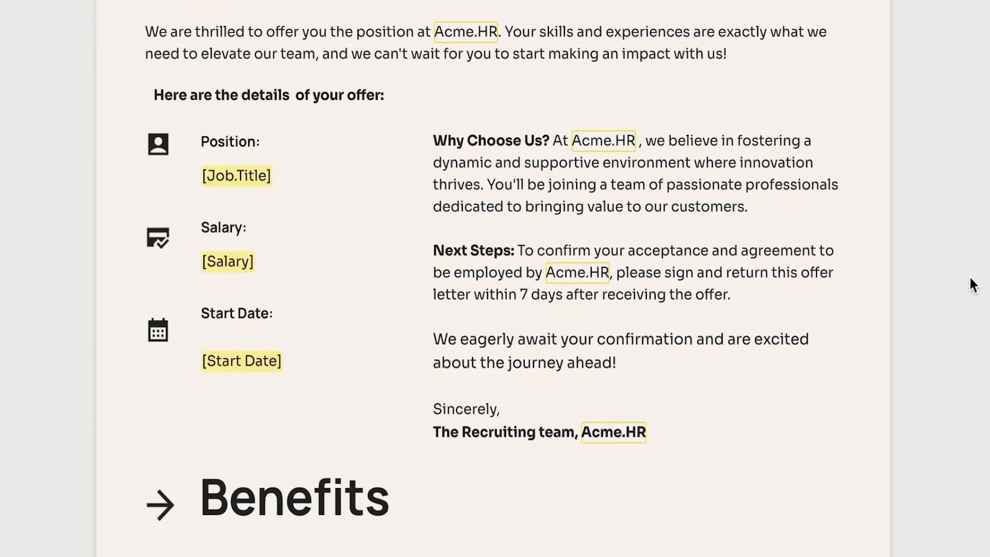
Fill the Salary variable with '$65,000 Base'
click(228, 262)
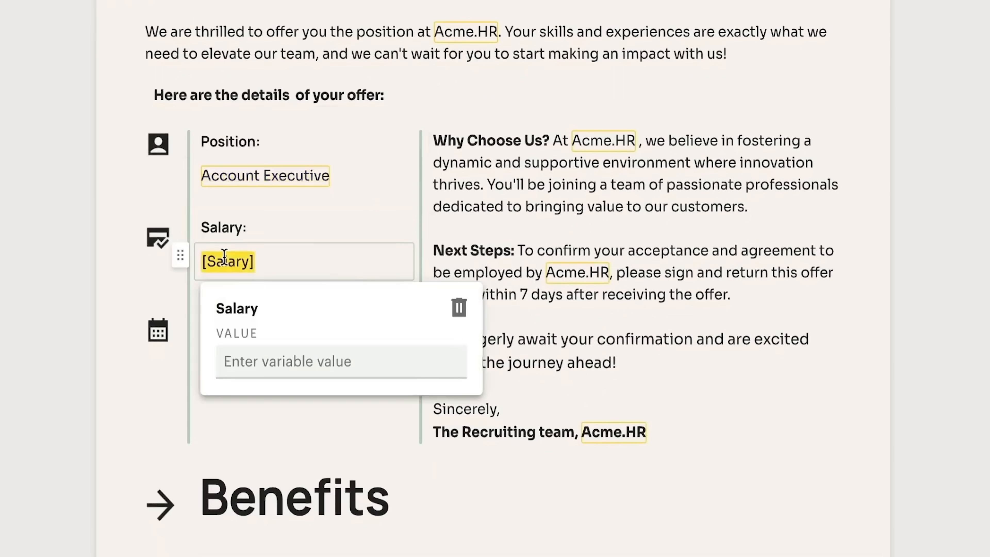
text($65,000 Base)
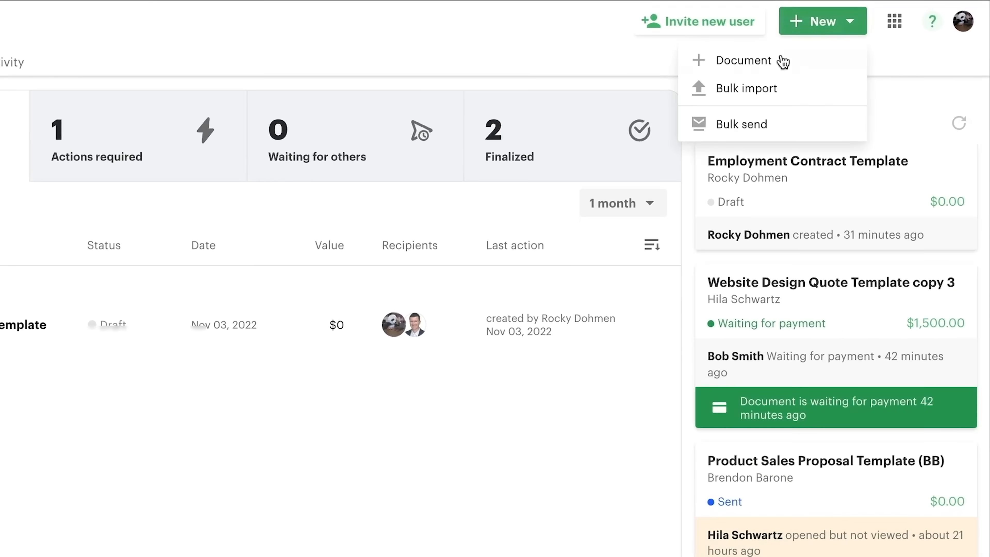
click(743, 60)
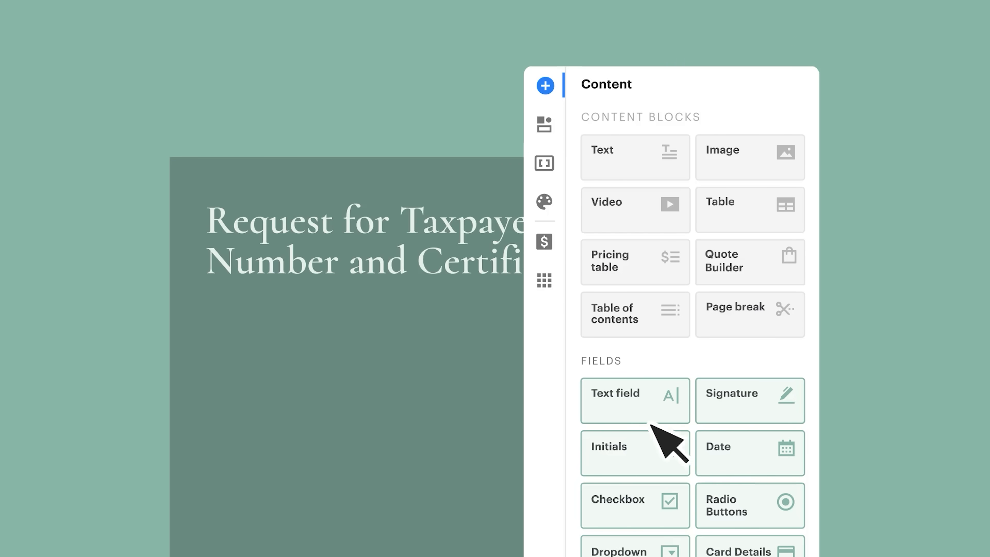
click(634, 400)
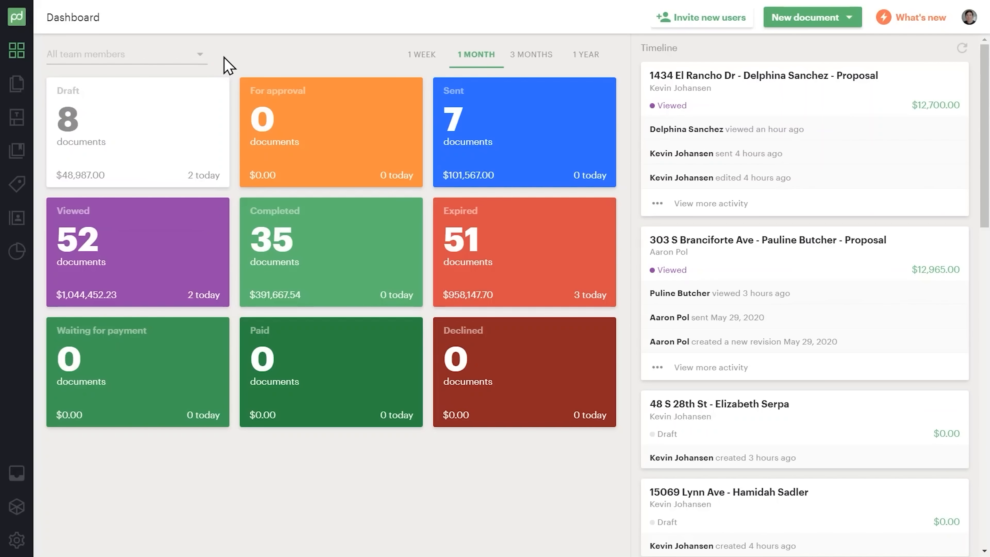
Start a new document based on the 001 - ReRoof Proposal template
click(806, 17)
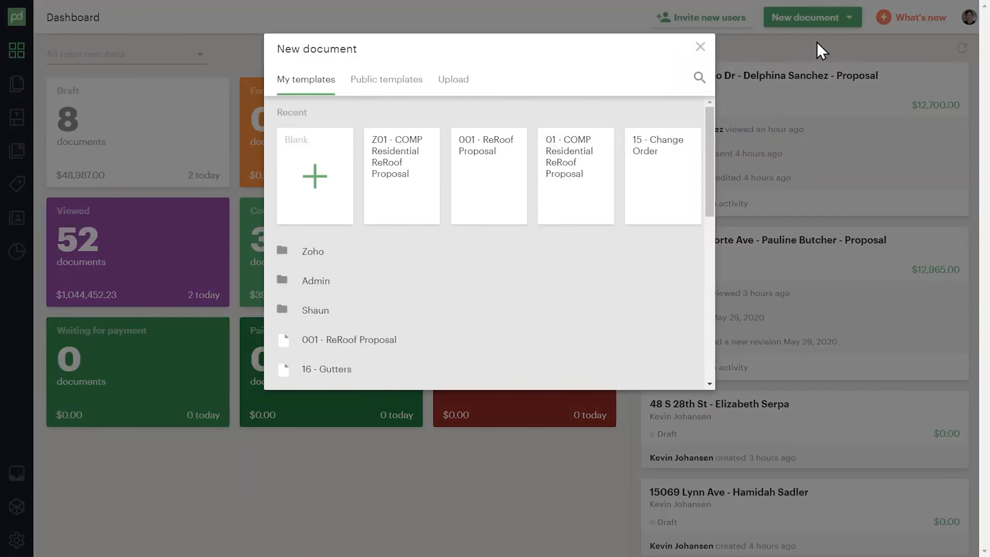
mouse_move(504, 175)
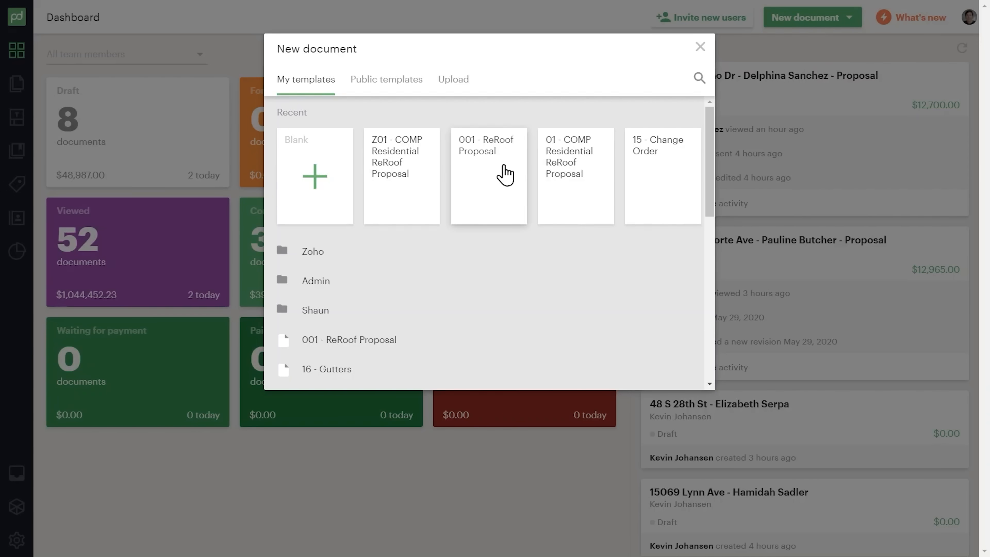
click(488, 175)
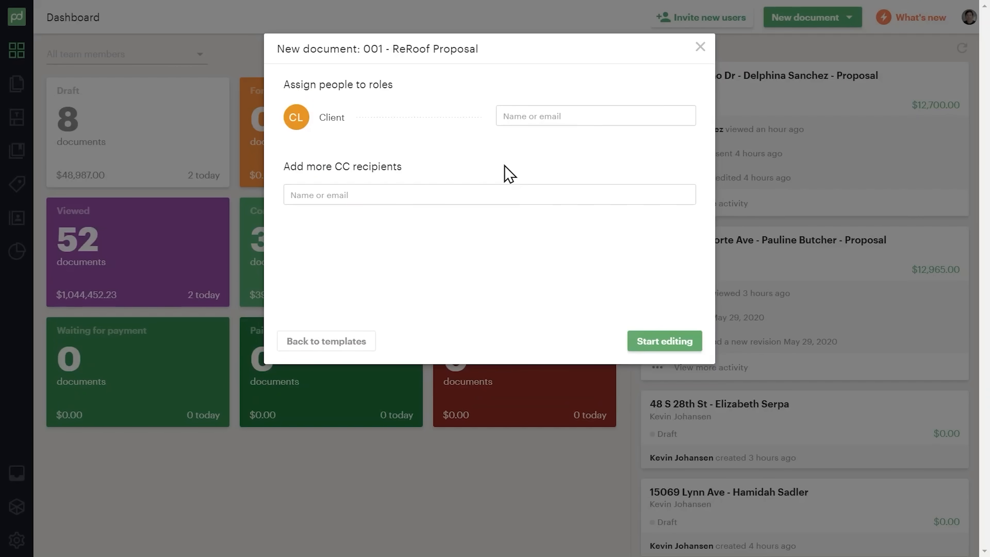